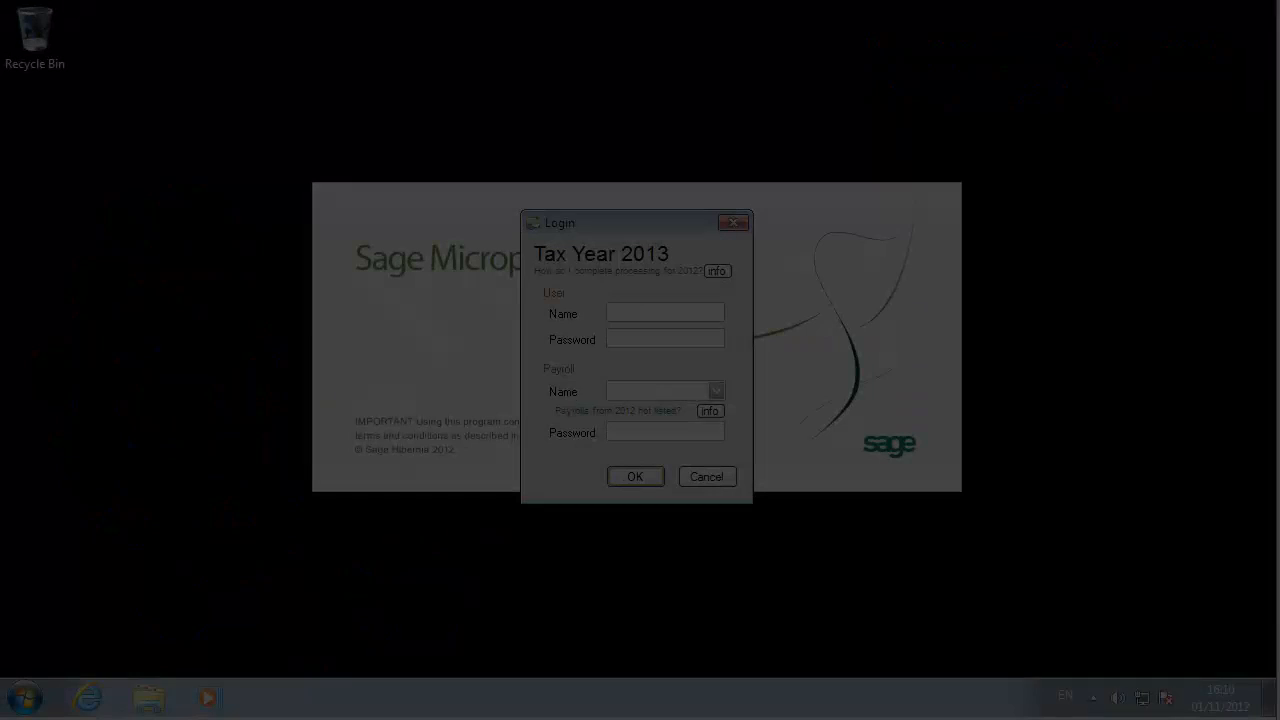
Step: Log in as the ADMIN user to reach the main company screen
text(ADMIN)
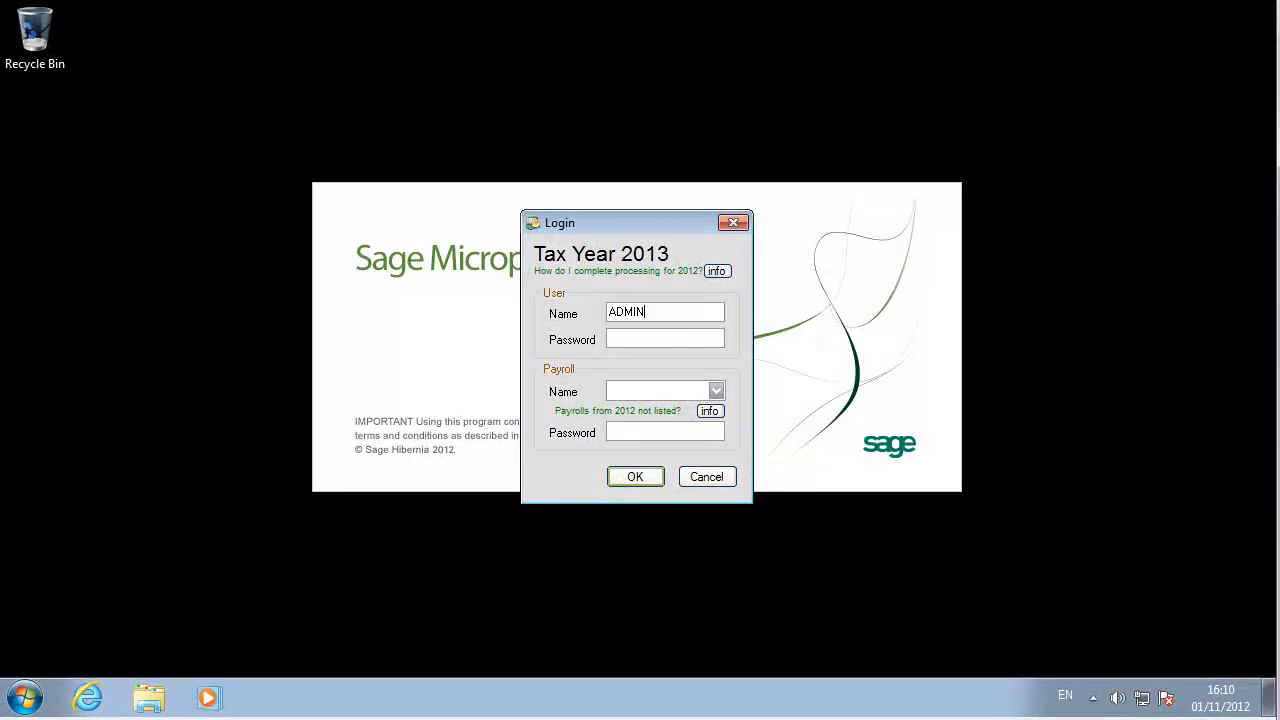
click(635, 476)
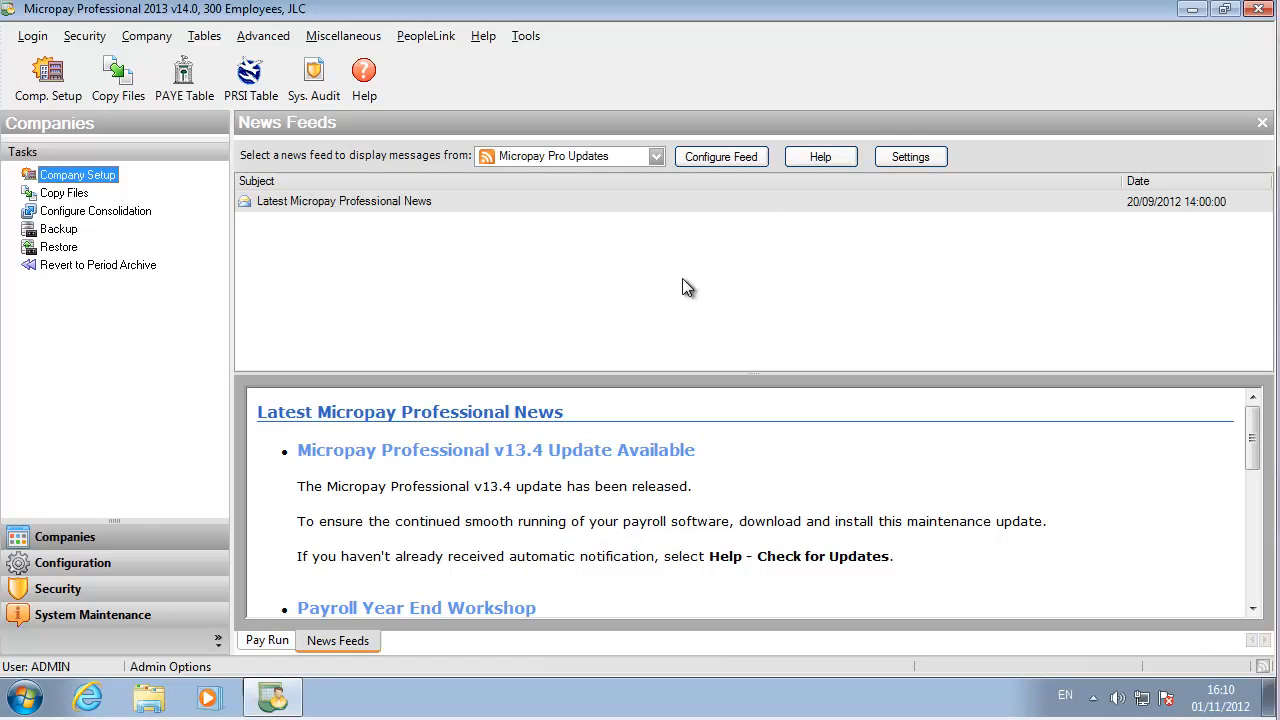
mouse_move(521, 389)
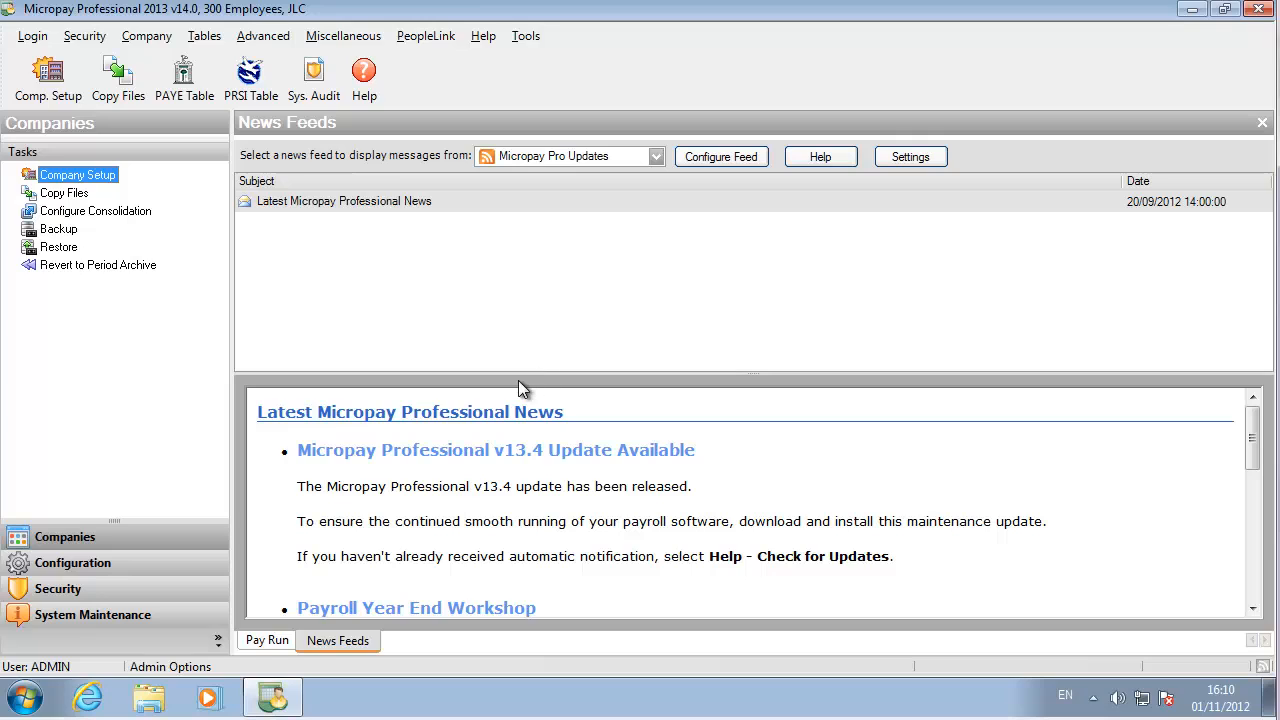
mouse_move(122, 60)
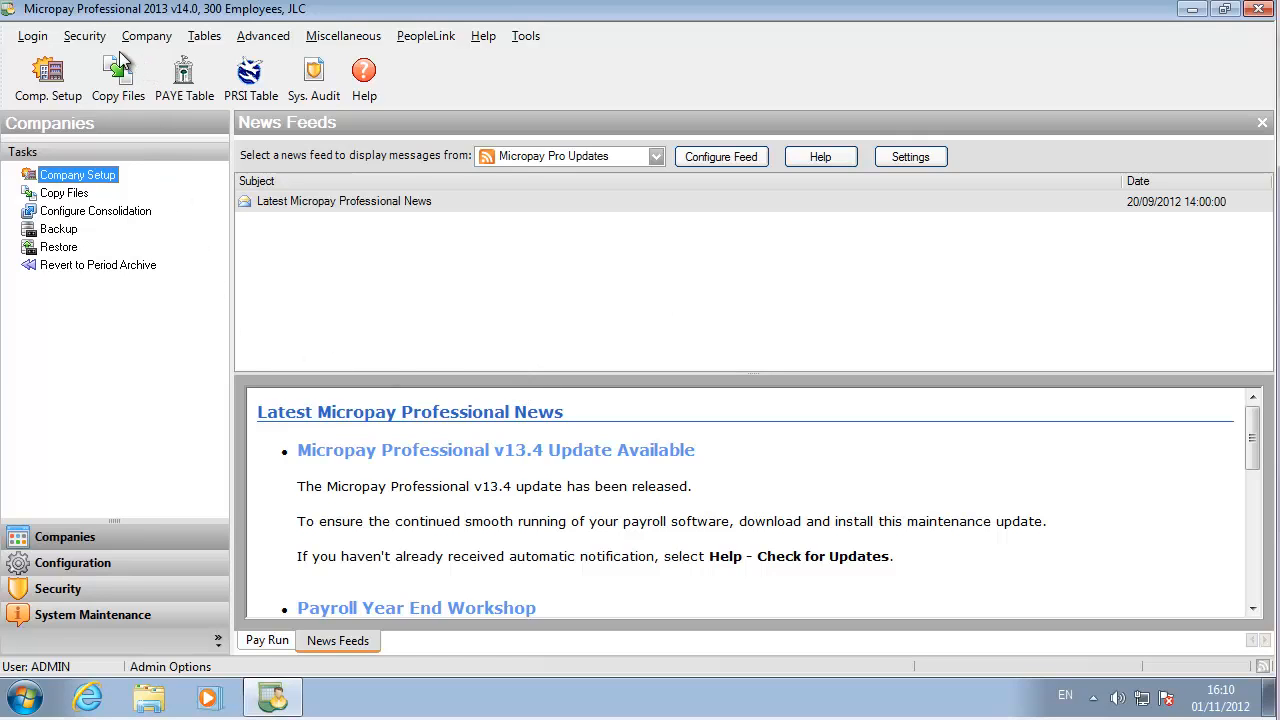
Step: Bring up the Security menu's options for managing users
click(84, 35)
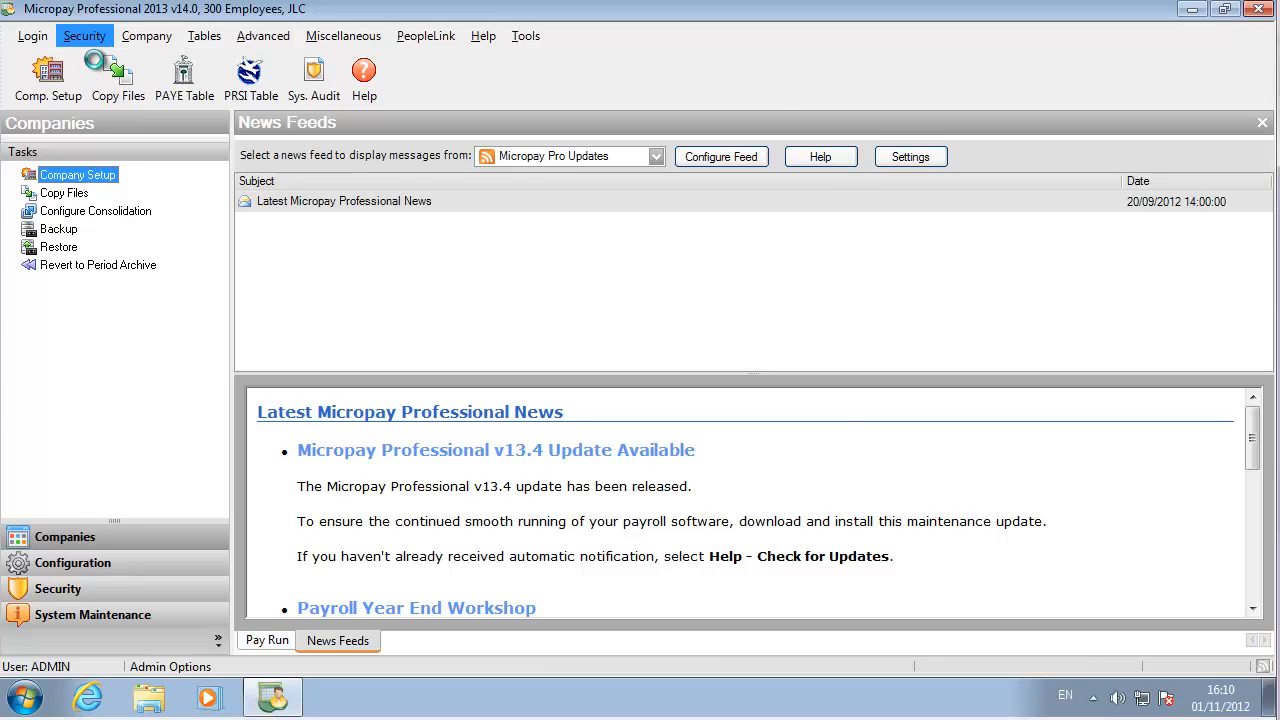
click(84, 36)
text(TONYHA)
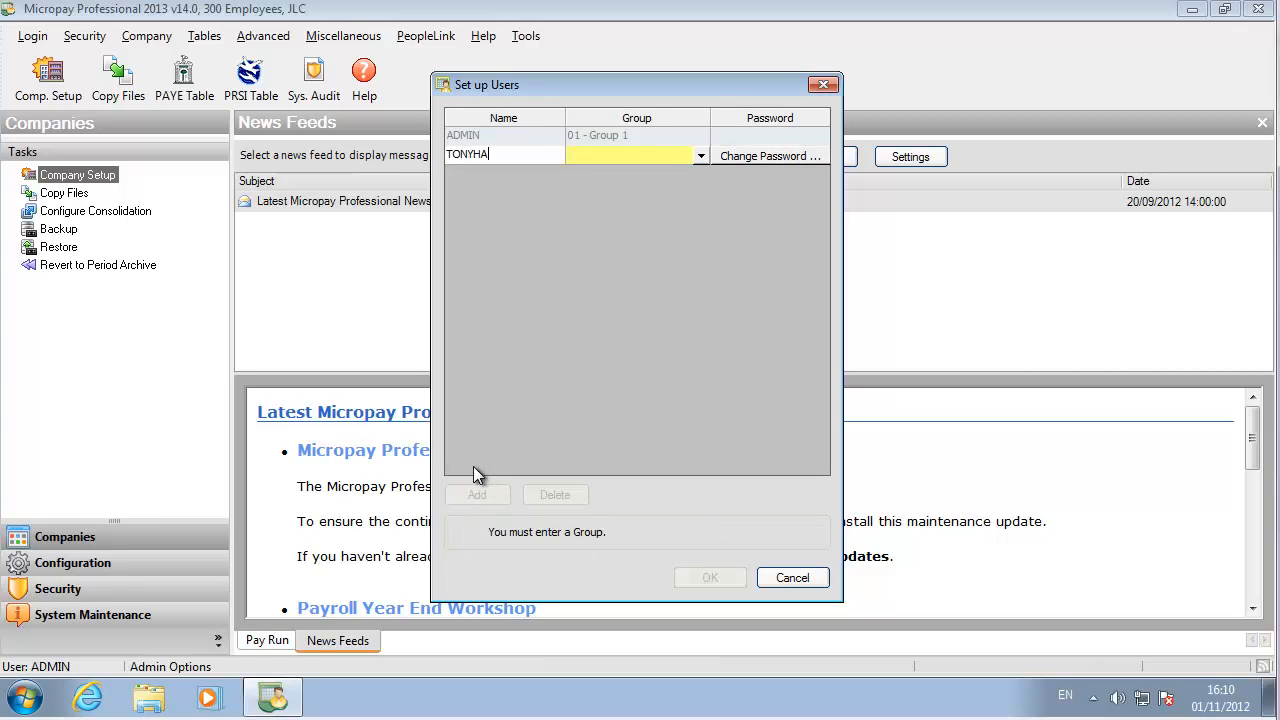
text(YE)
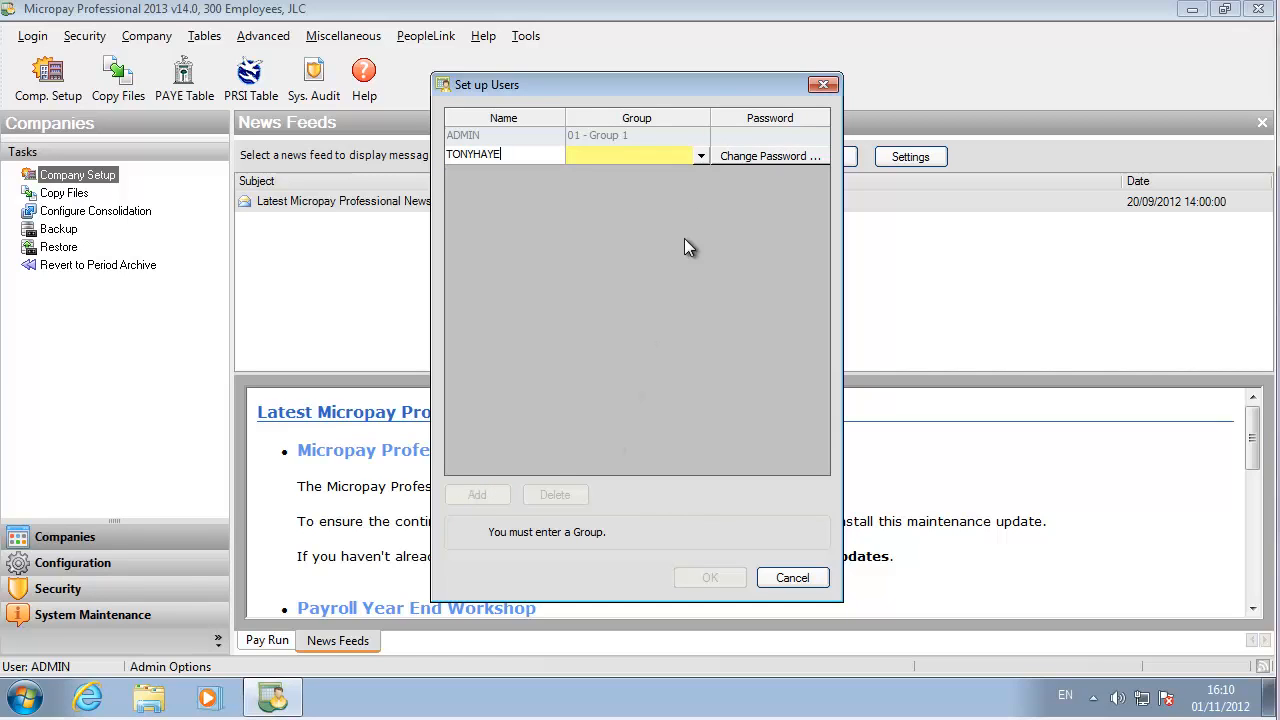
click(630, 155)
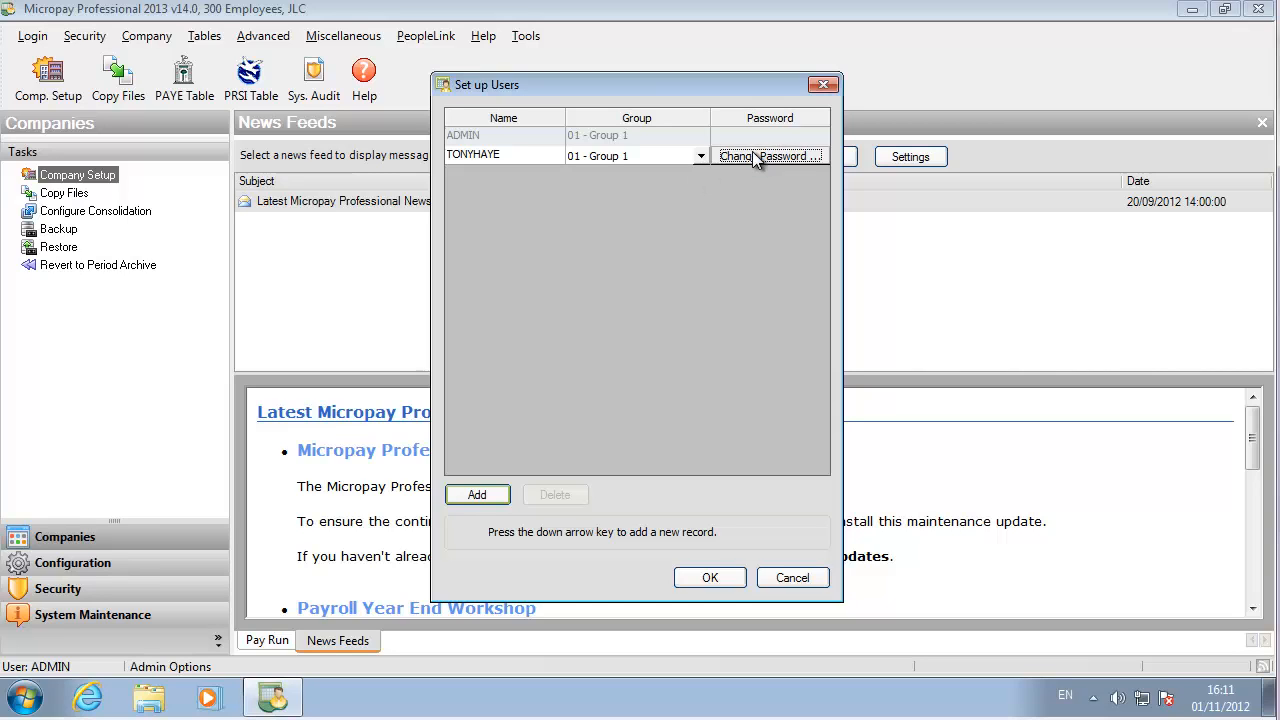
click(769, 156)
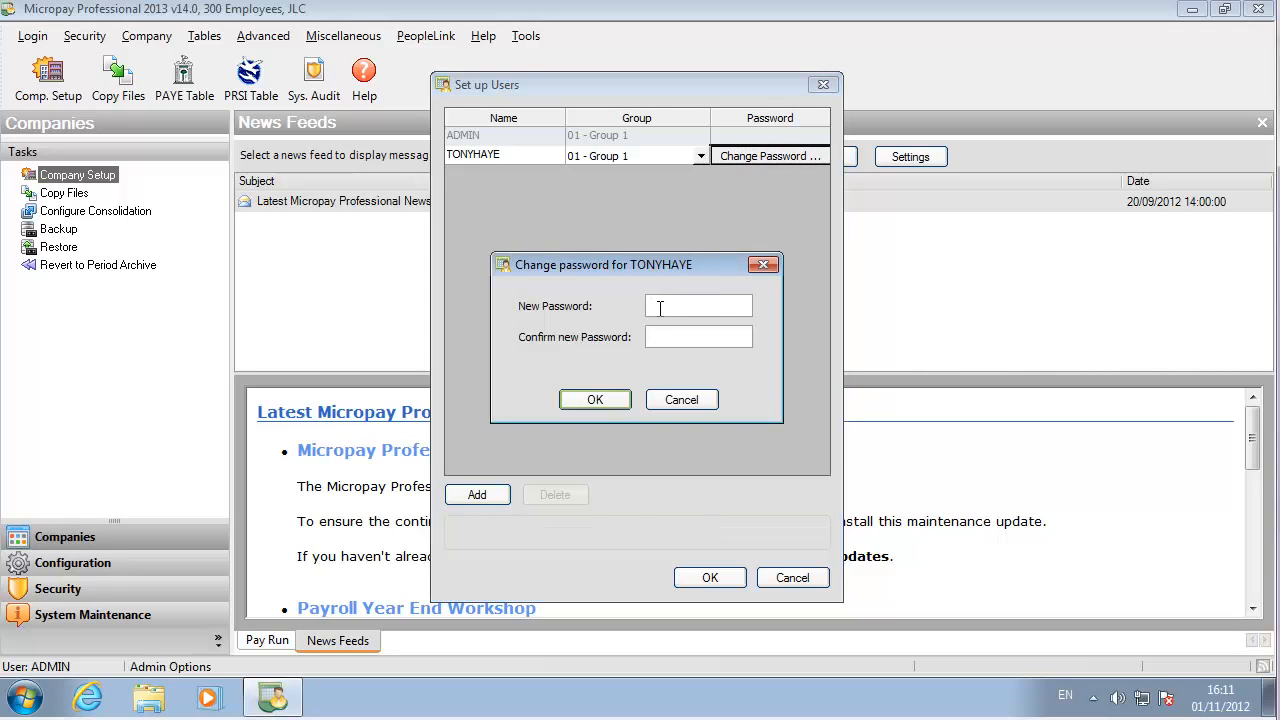
text(*****)
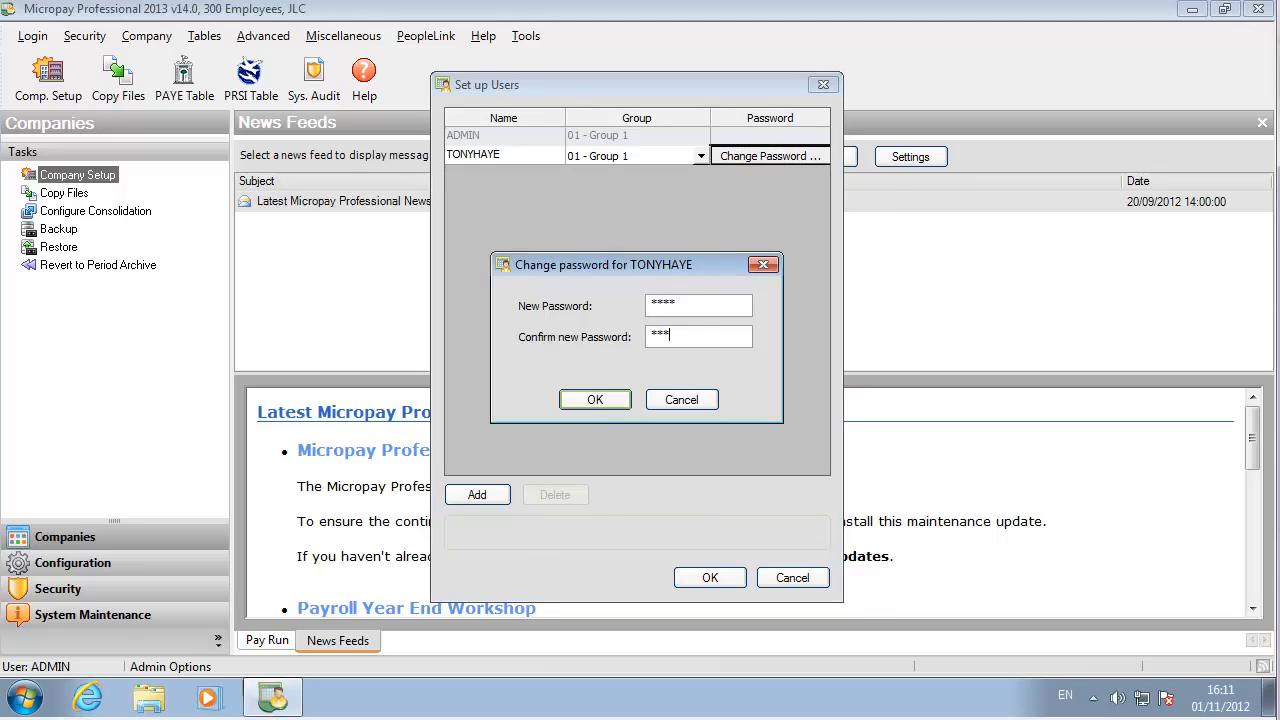
click(595, 399)
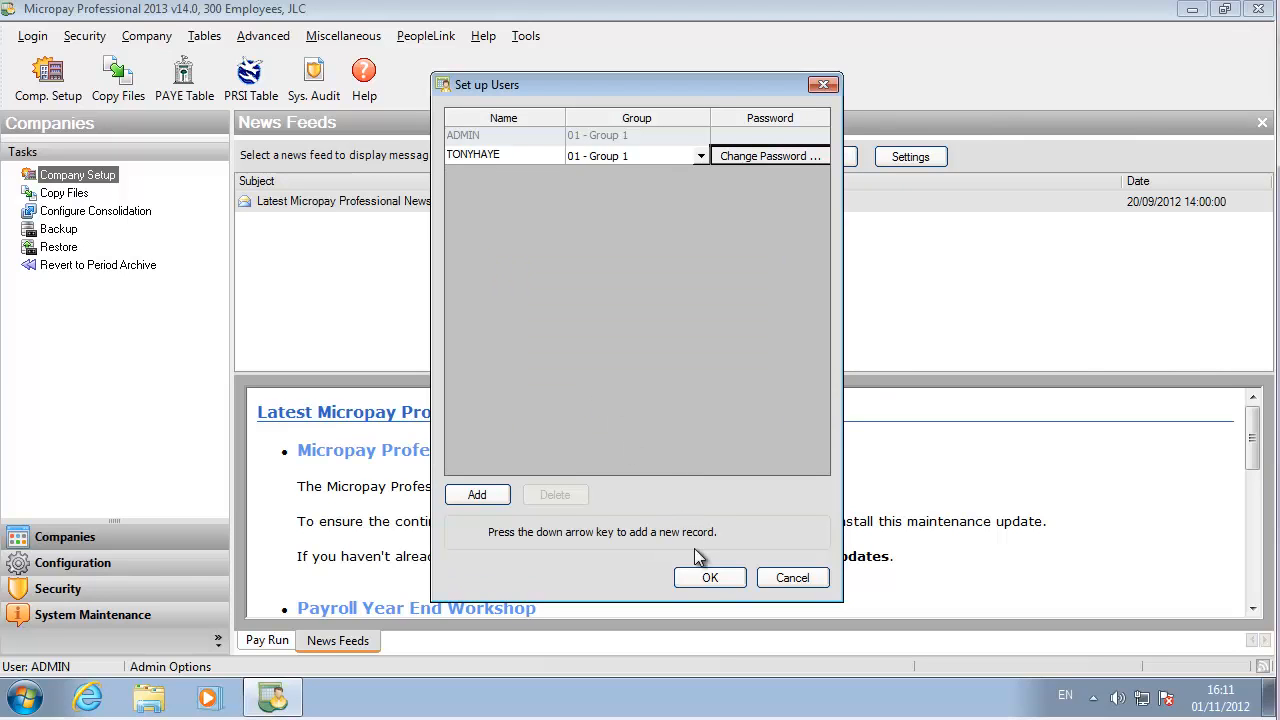
click(710, 577)
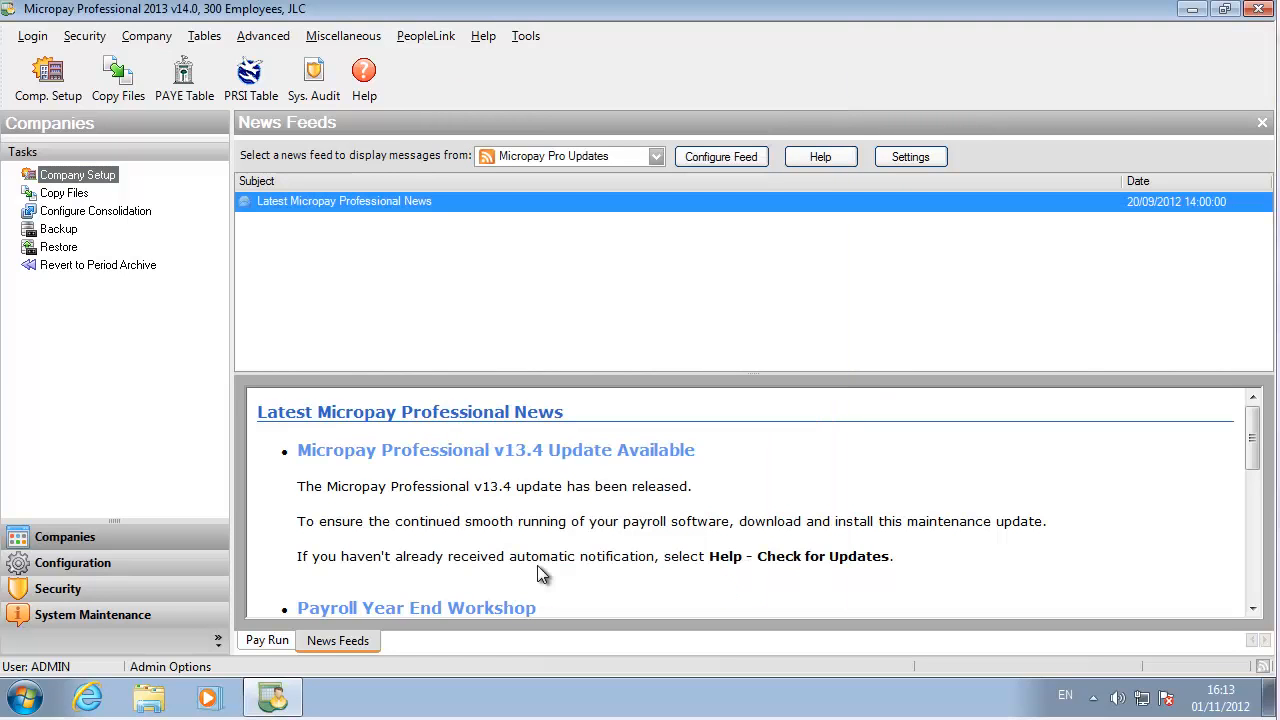